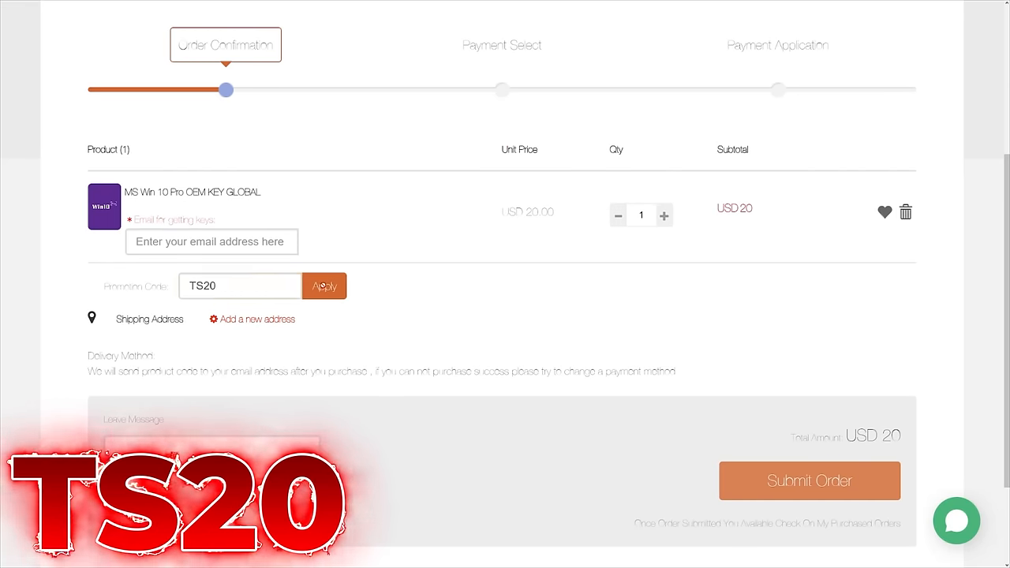
Apply promo code TS20 so the Win 10 Pro OEM key subtotal becomes USD 15
{"action": "left_click", "coordinate": [324, 285]}
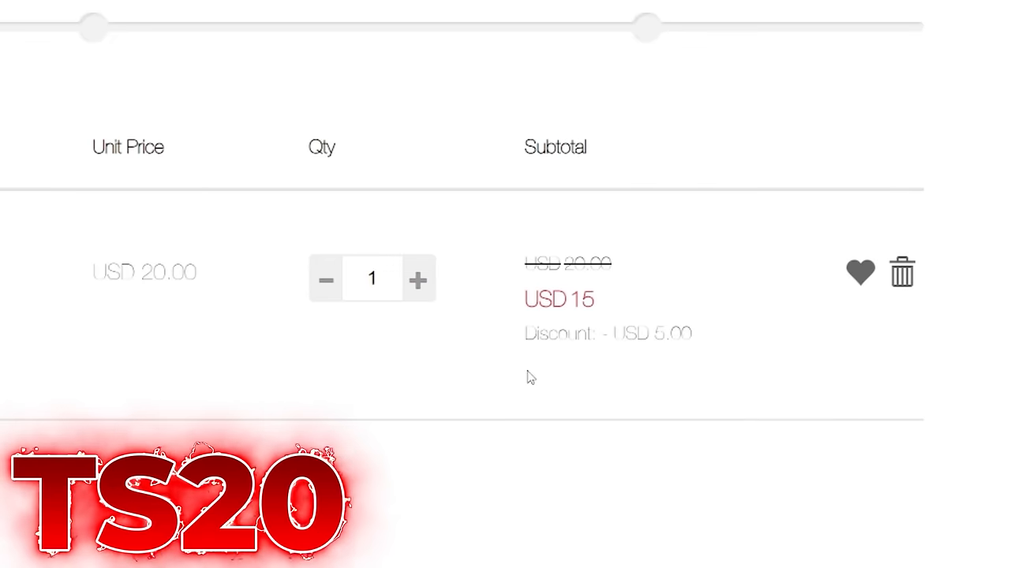